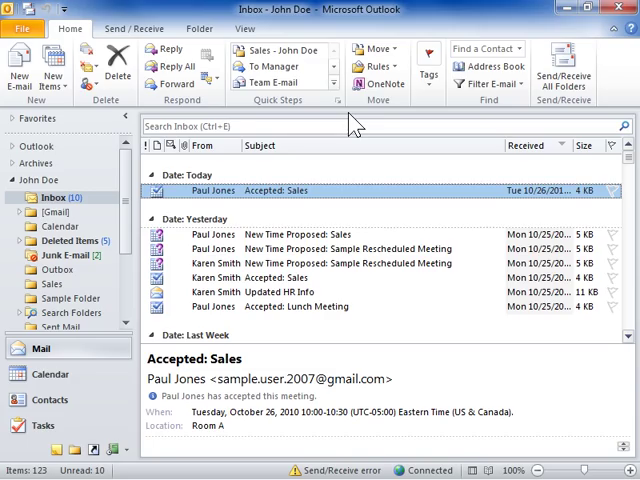
pyautogui.moveTo(325, 200)
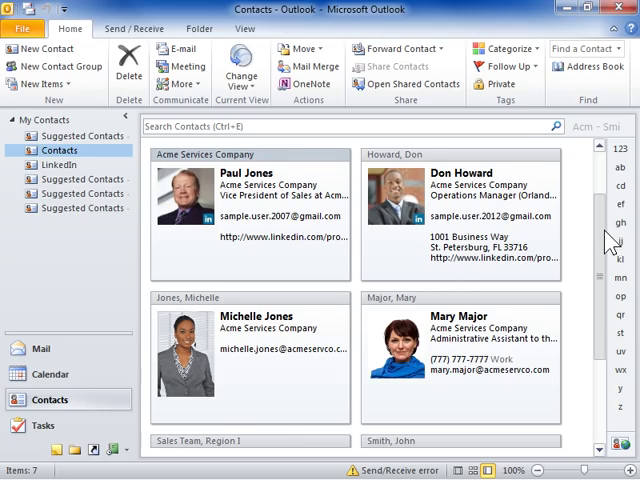
# Open the Sales Team, Region I contact group from the contacts list.
pyautogui.scroll(-3)
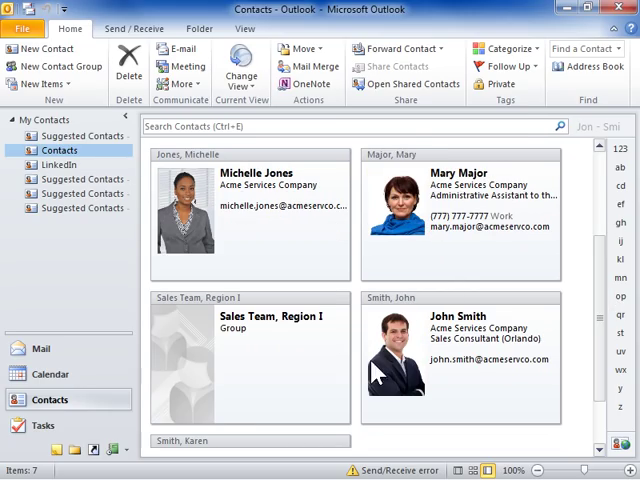
pyautogui.doubleClick(248, 355)
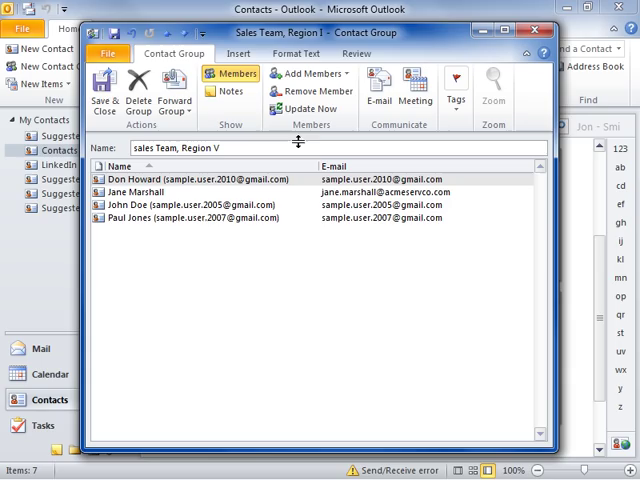
pyautogui.moveTo(308, 91)
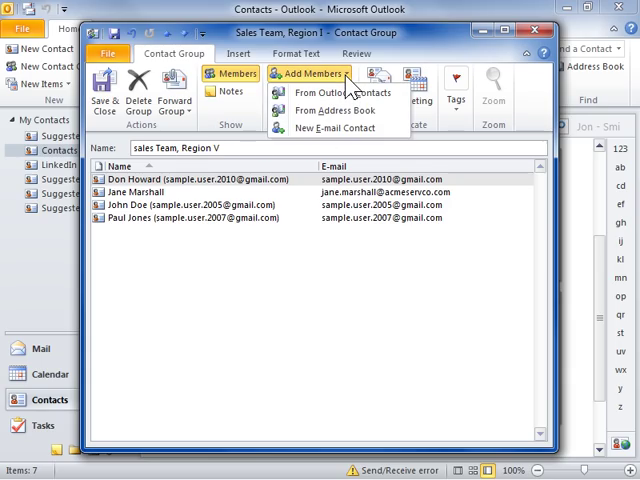
pyautogui.moveTo(330, 92)
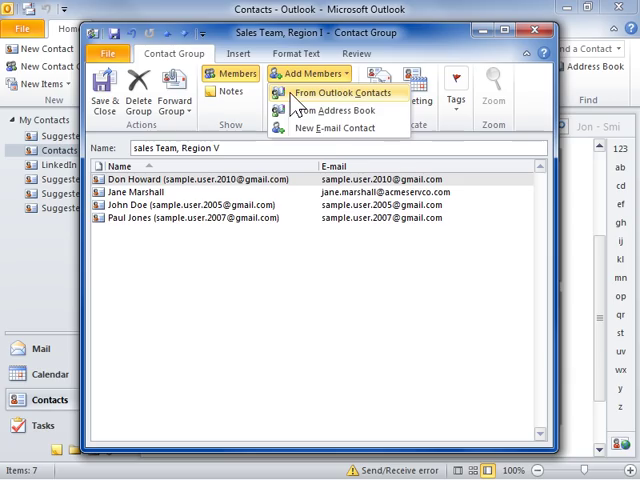
pyautogui.moveTo(330, 110)
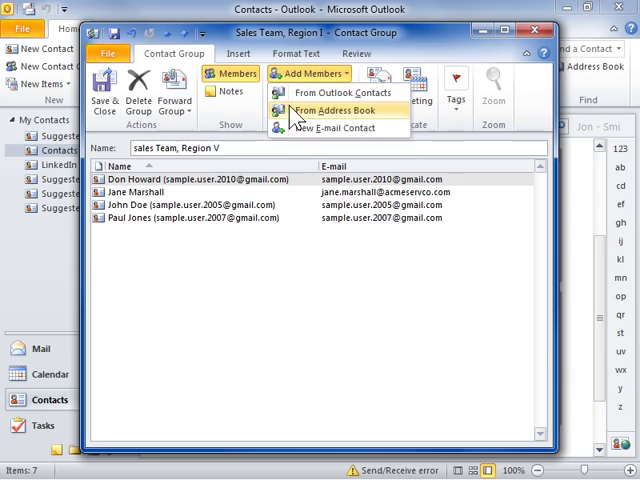
pyautogui.moveTo(340, 128)
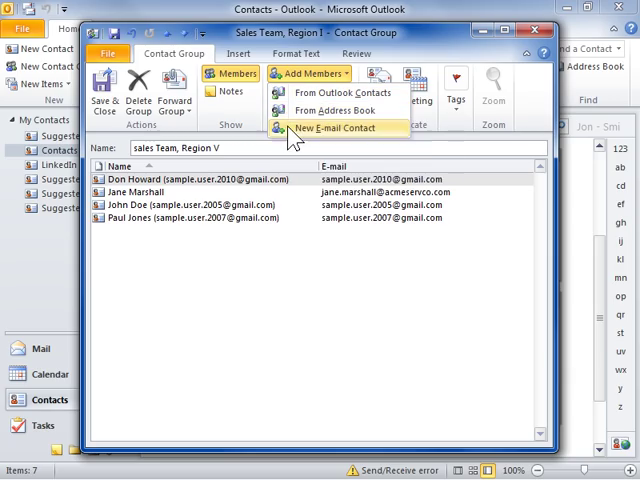
pyautogui.moveTo(335, 110)
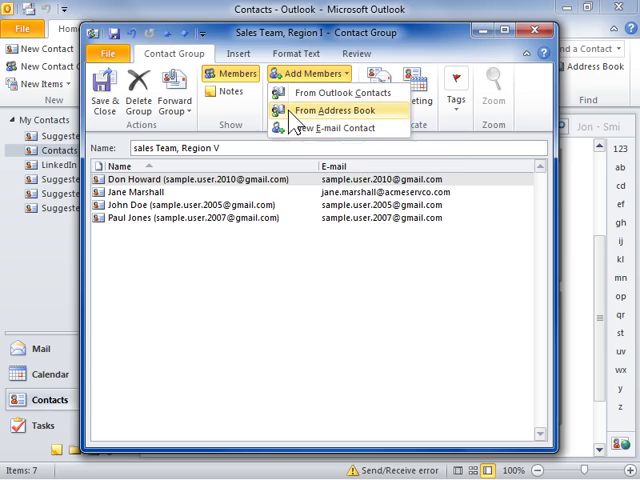
# Add Mary Major from the Address Book as a group member.
pyautogui.click(338, 110)
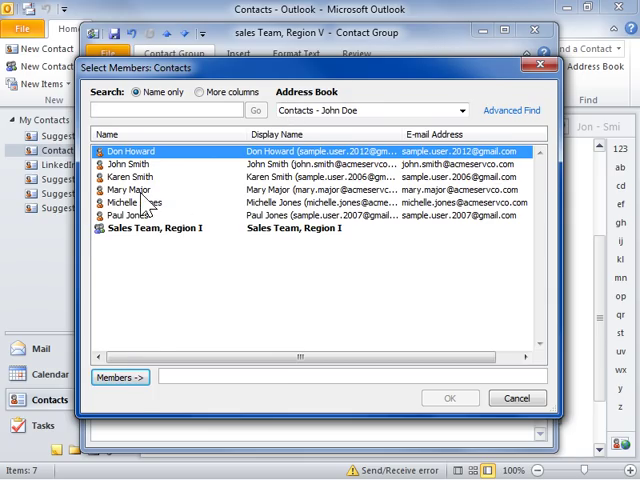
pyautogui.click(130, 190)
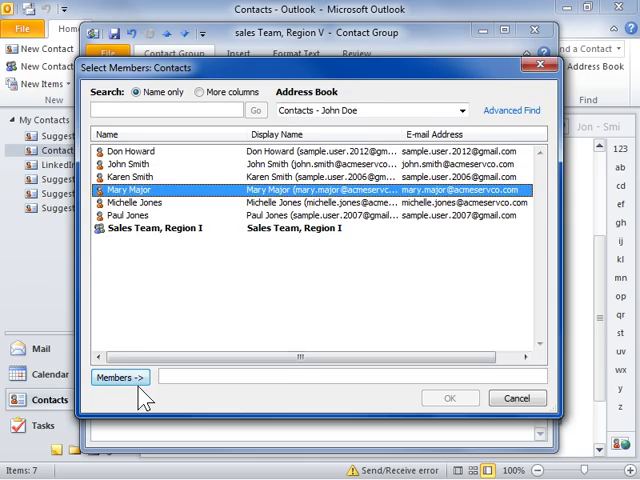
pyautogui.click(119, 377)
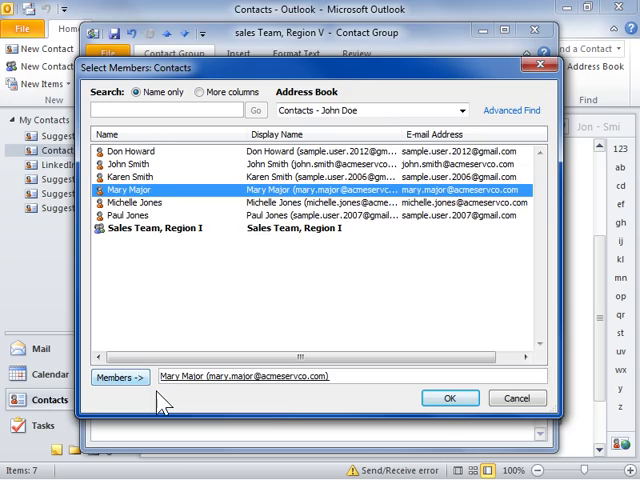
pyautogui.click(450, 398)
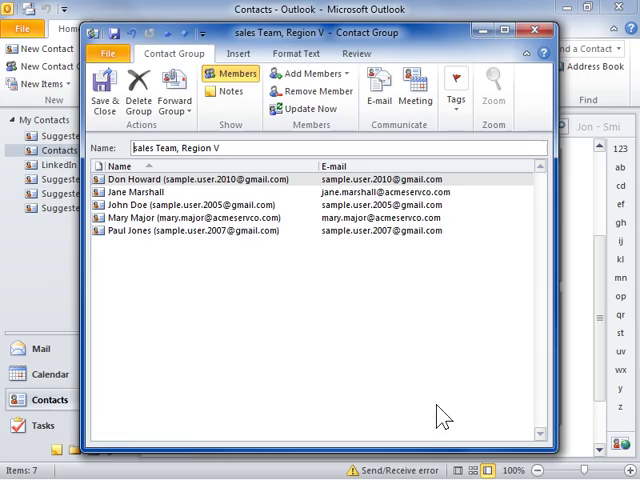
pyautogui.moveTo(143, 260)
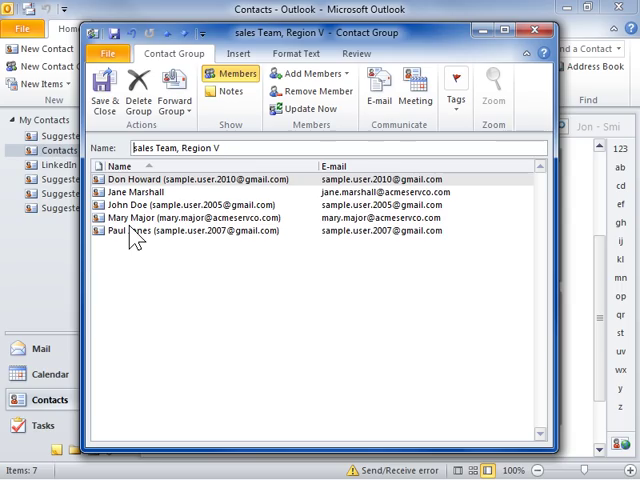
pyautogui.moveTo(135, 205)
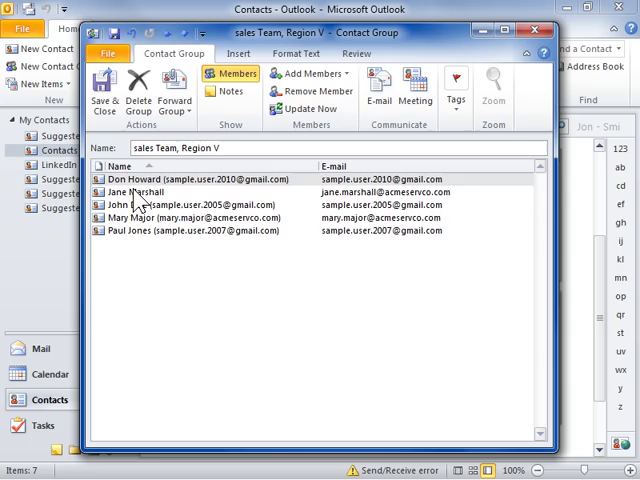
pyautogui.click(145, 191)
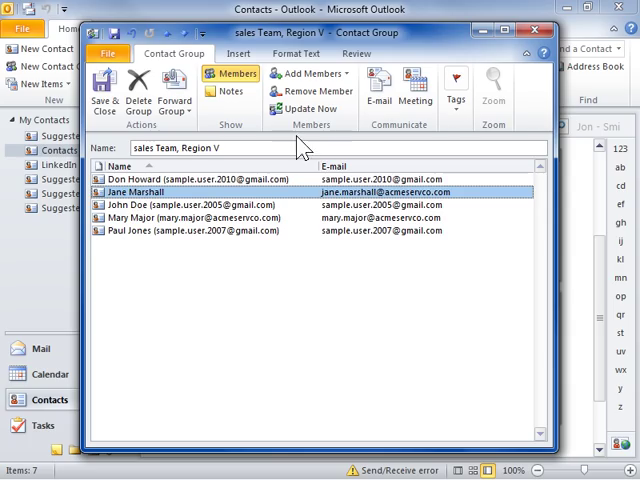
pyautogui.click(312, 91)
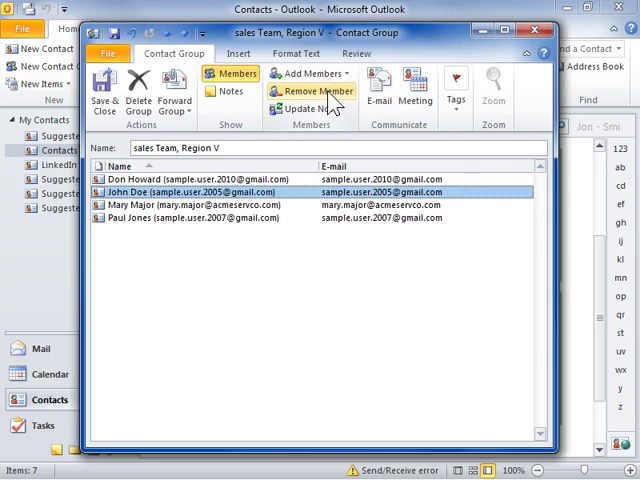